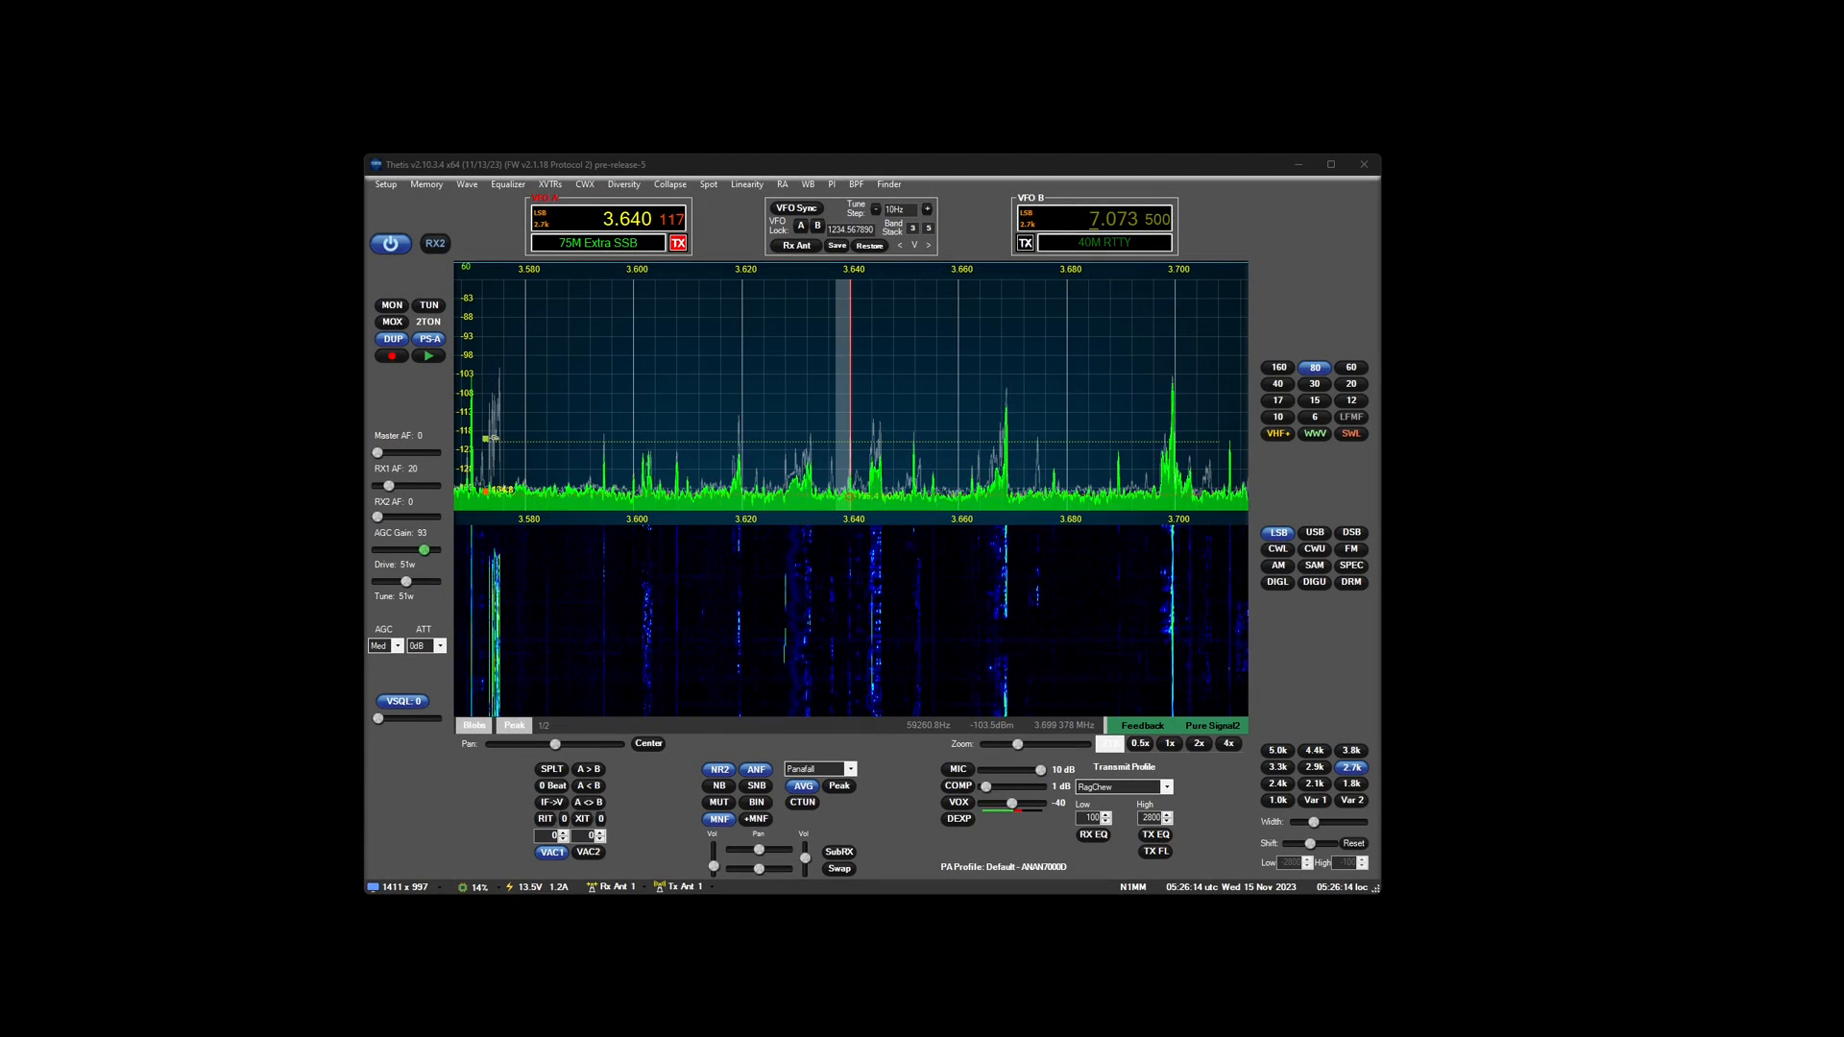
mouse_move(1497, 763)
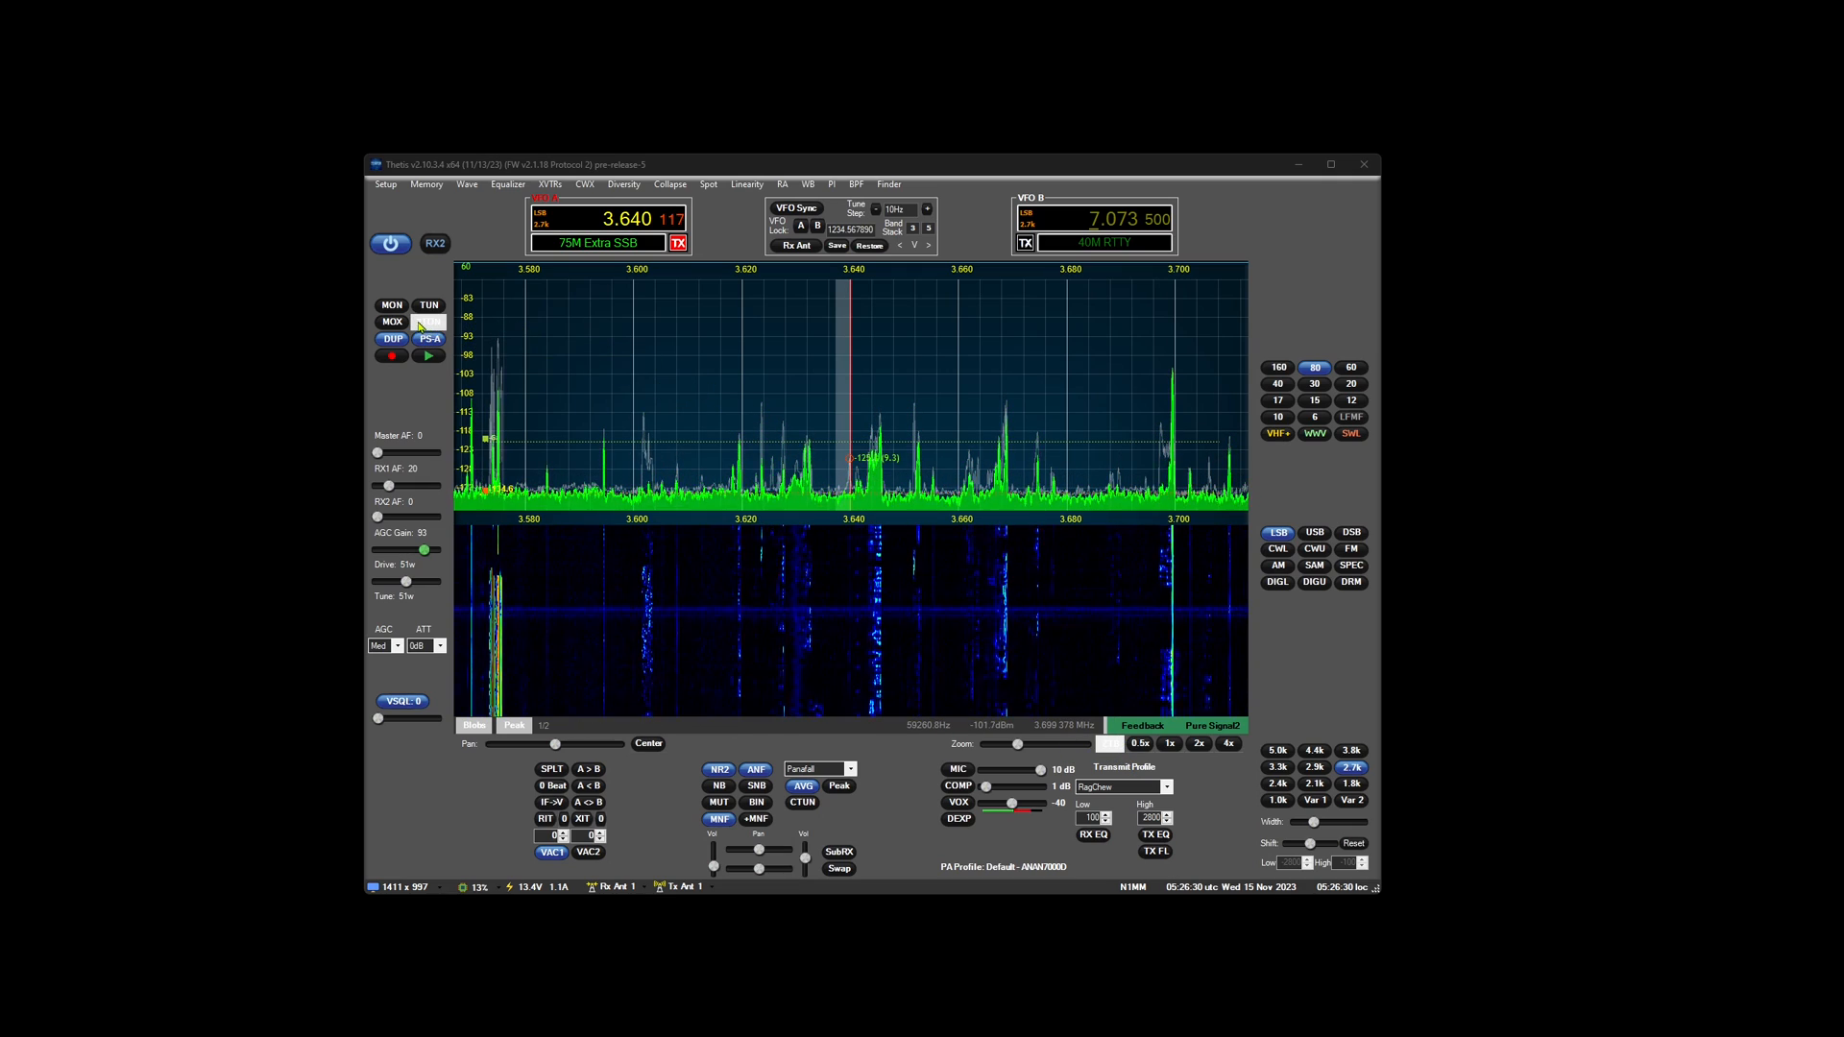
Review the Appearance settings in Thetis Setup and close the settings window.
left_click(429, 322)
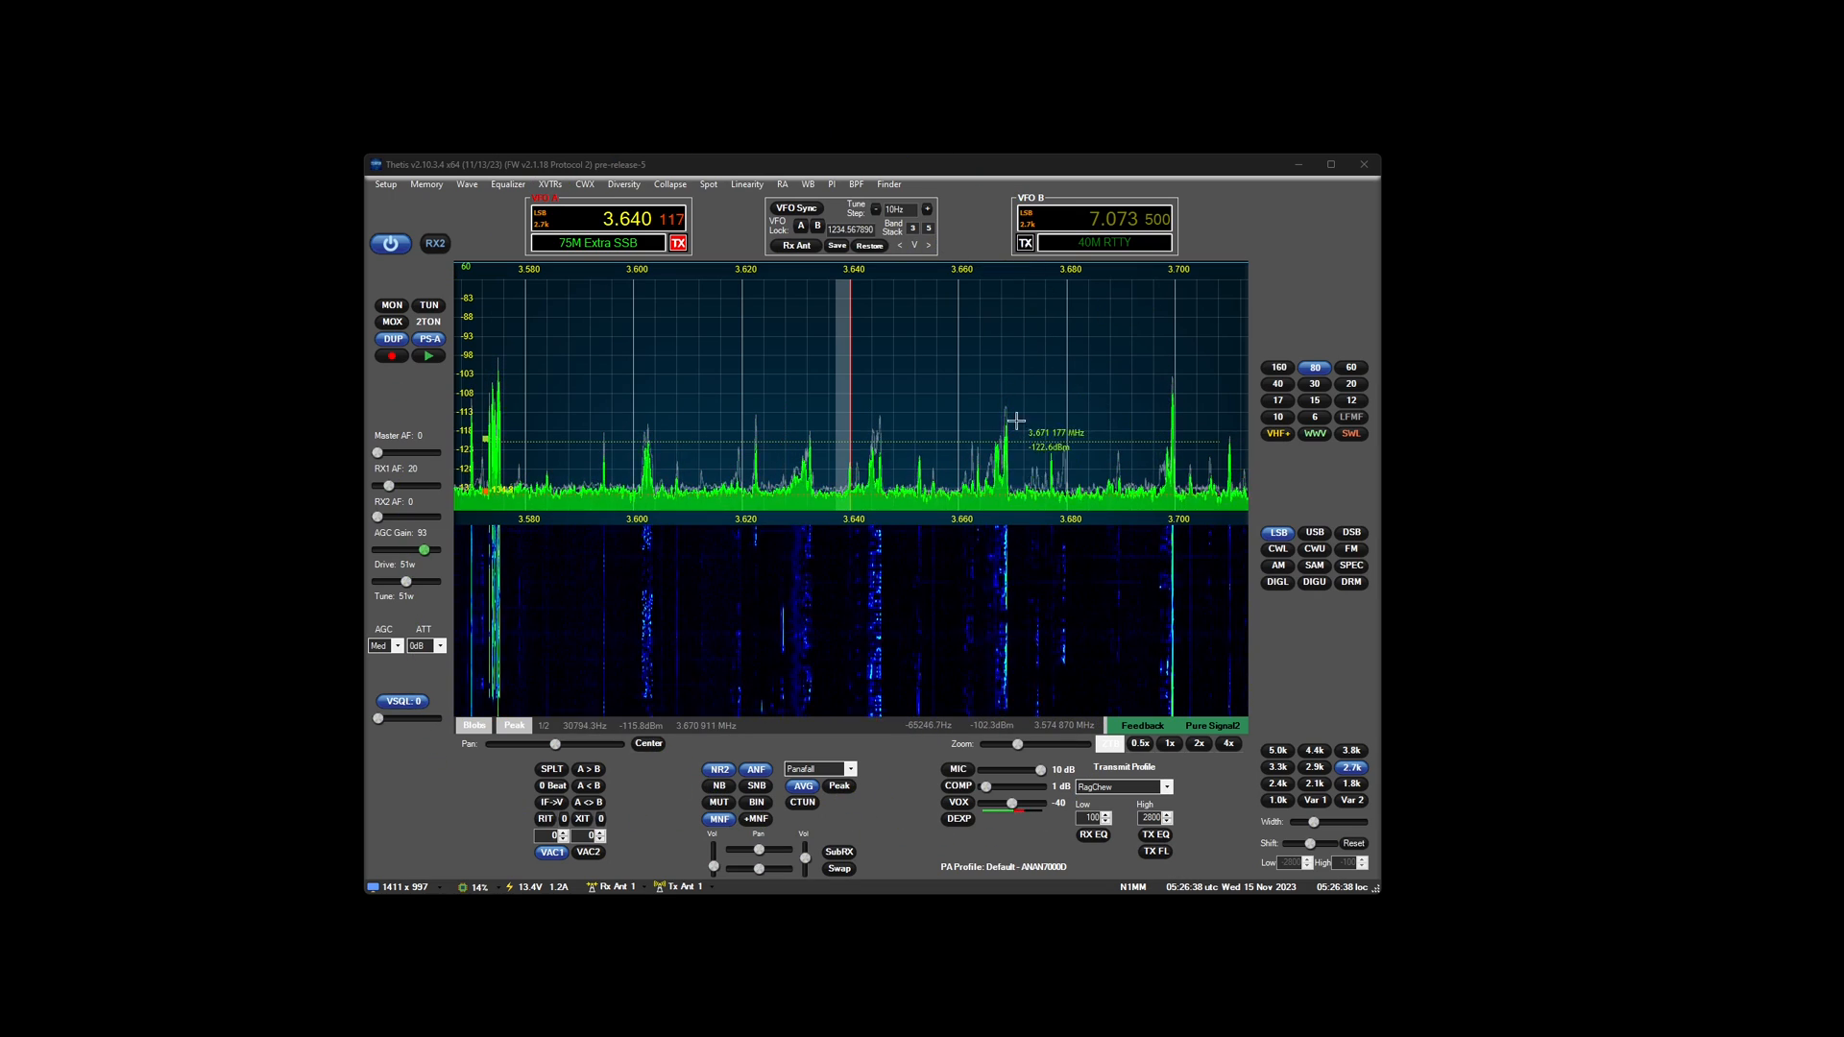
mouse_move(536, 405)
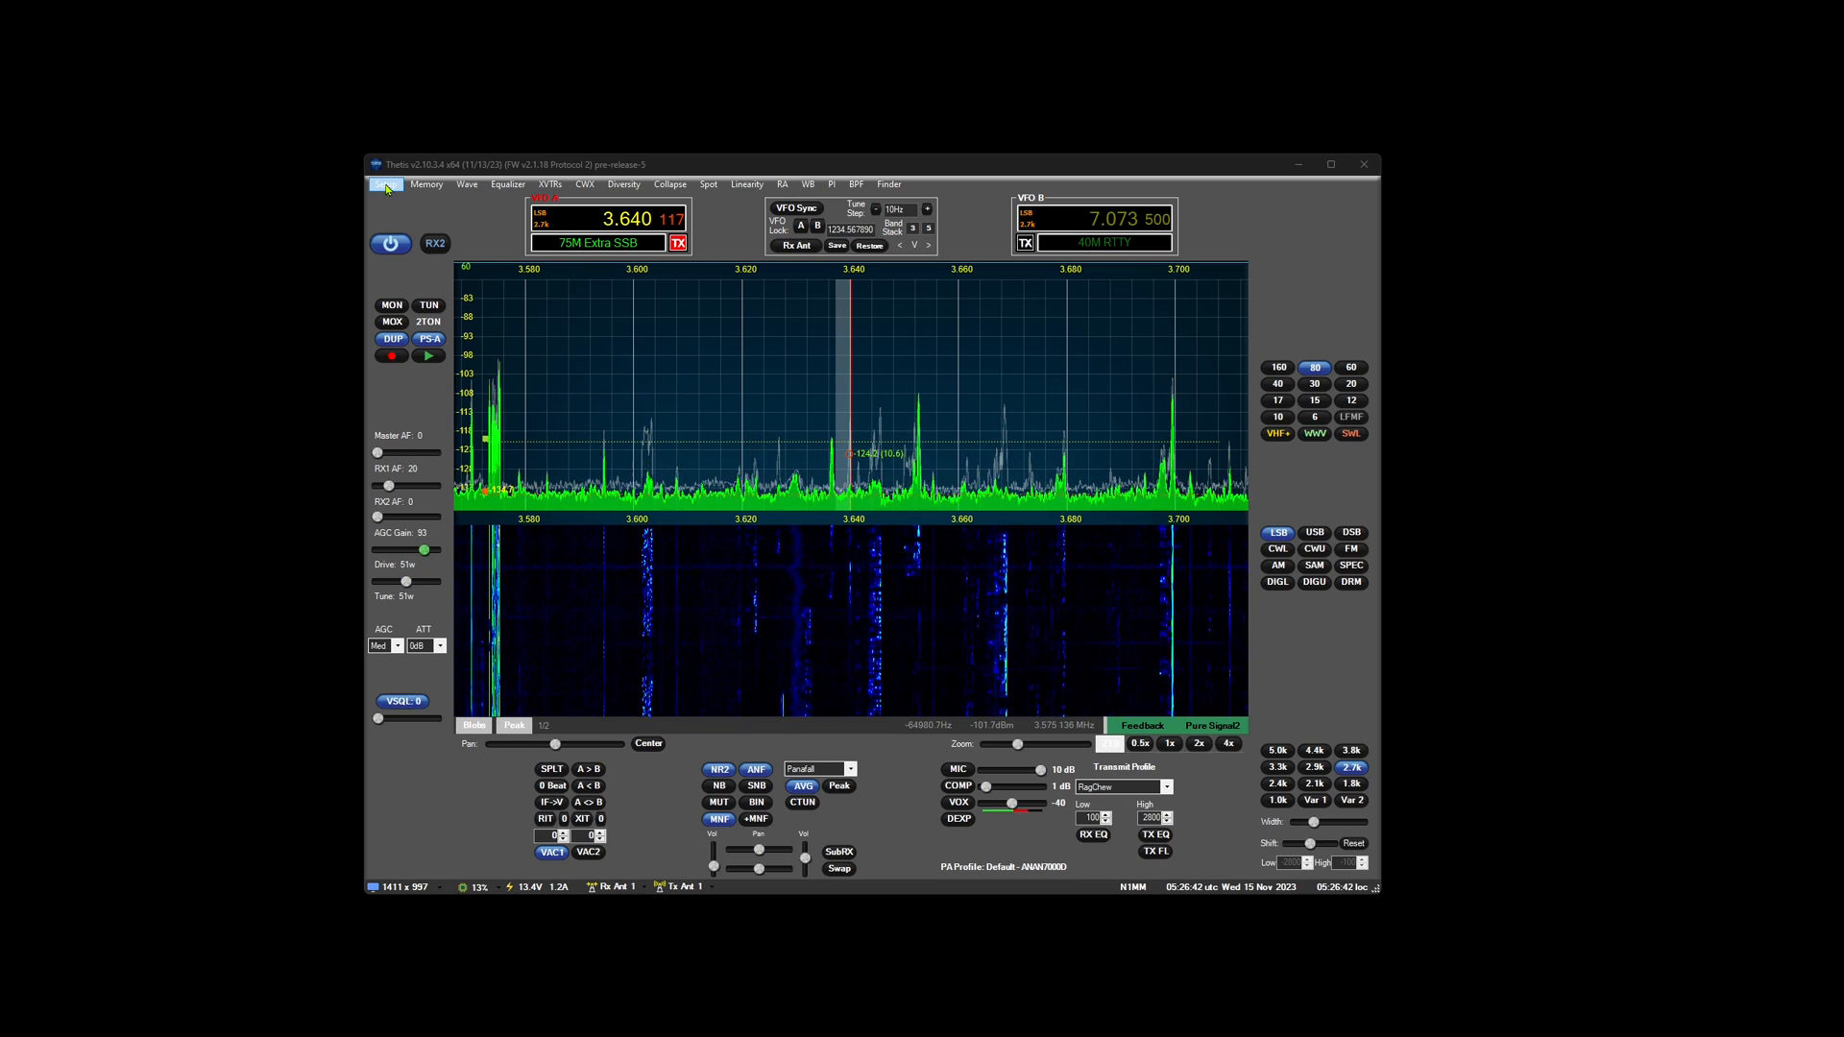
left_click(384, 184)
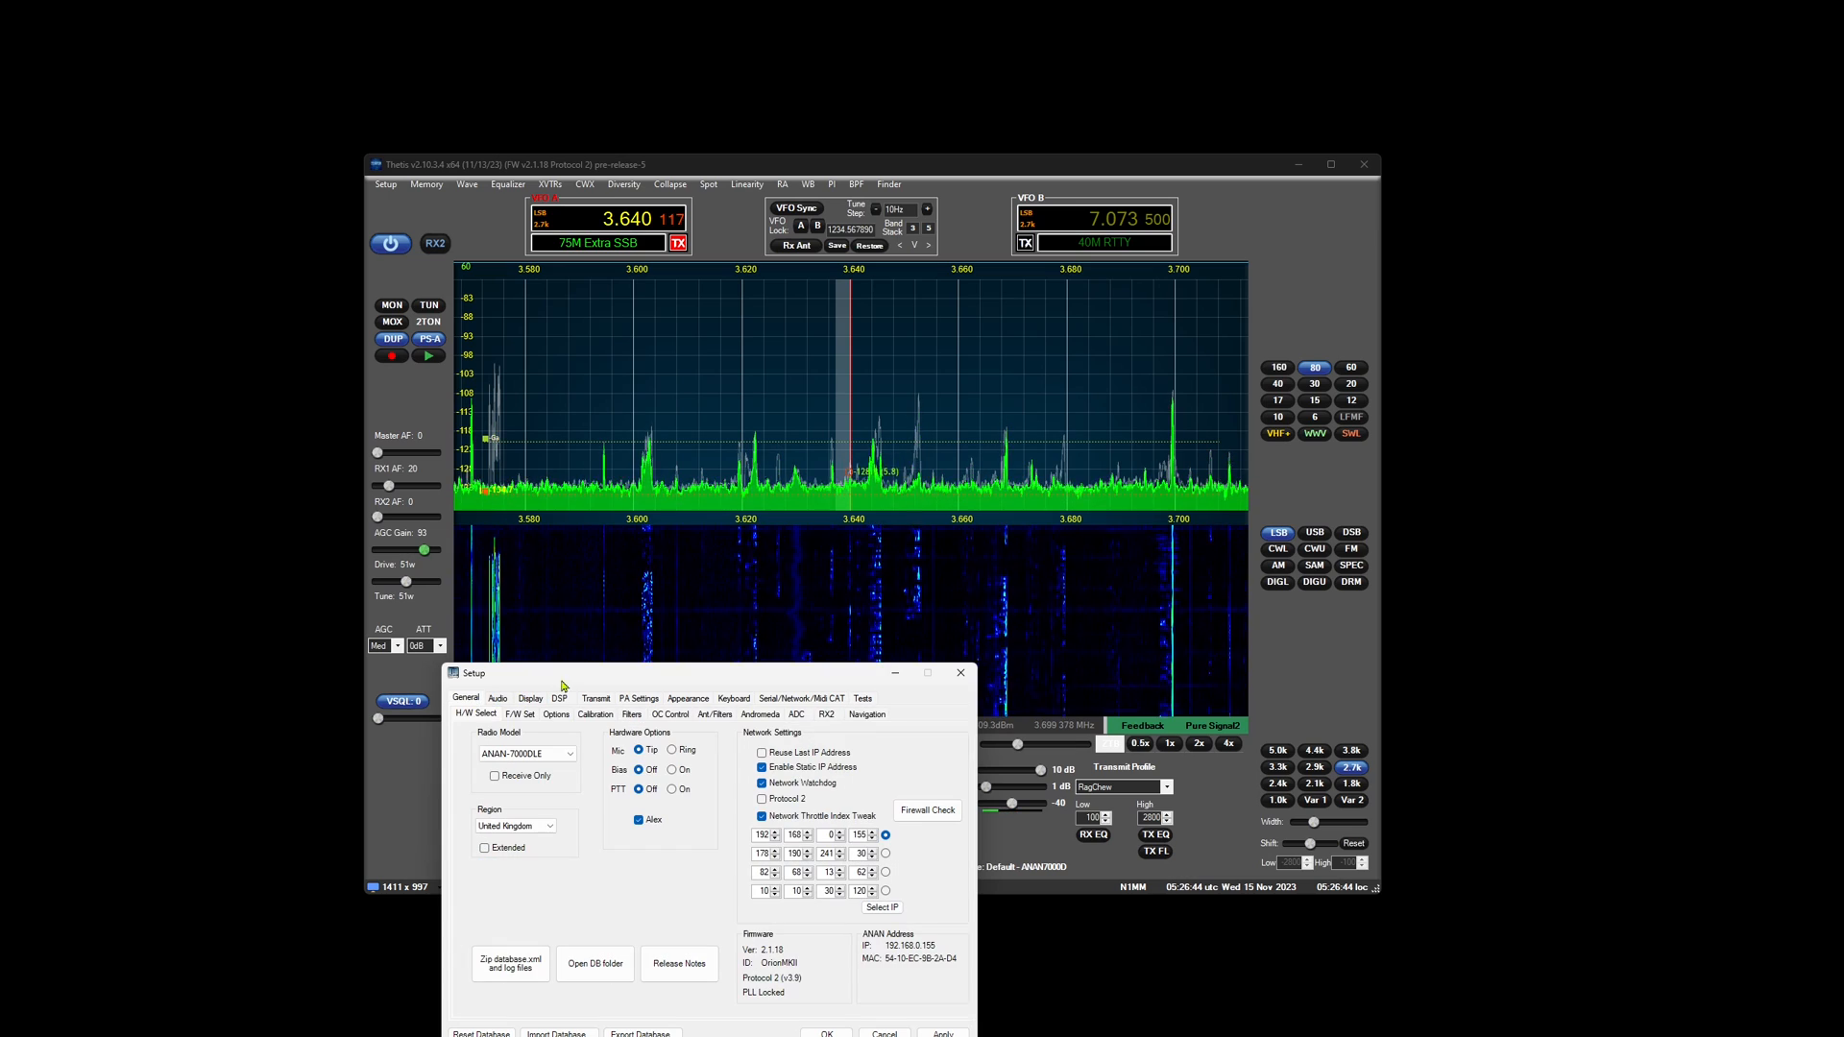
left_click(688, 697)
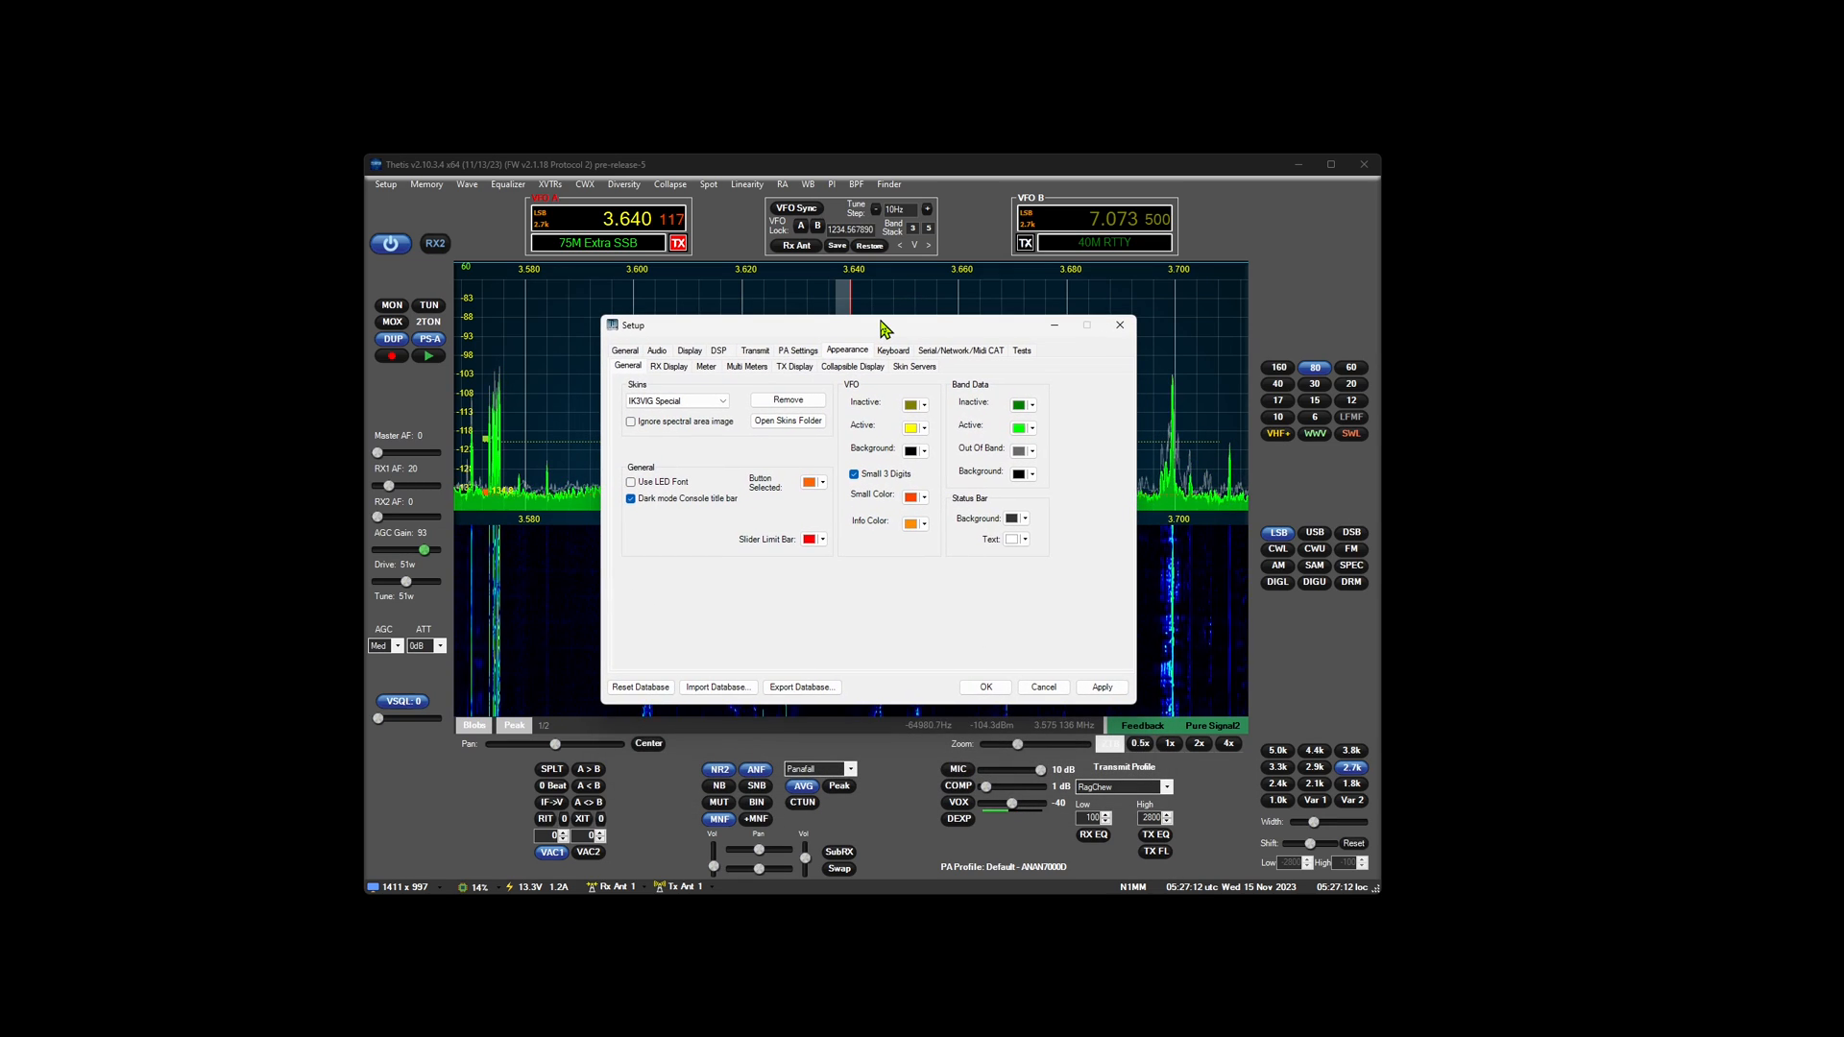
mouse_move(905, 655)
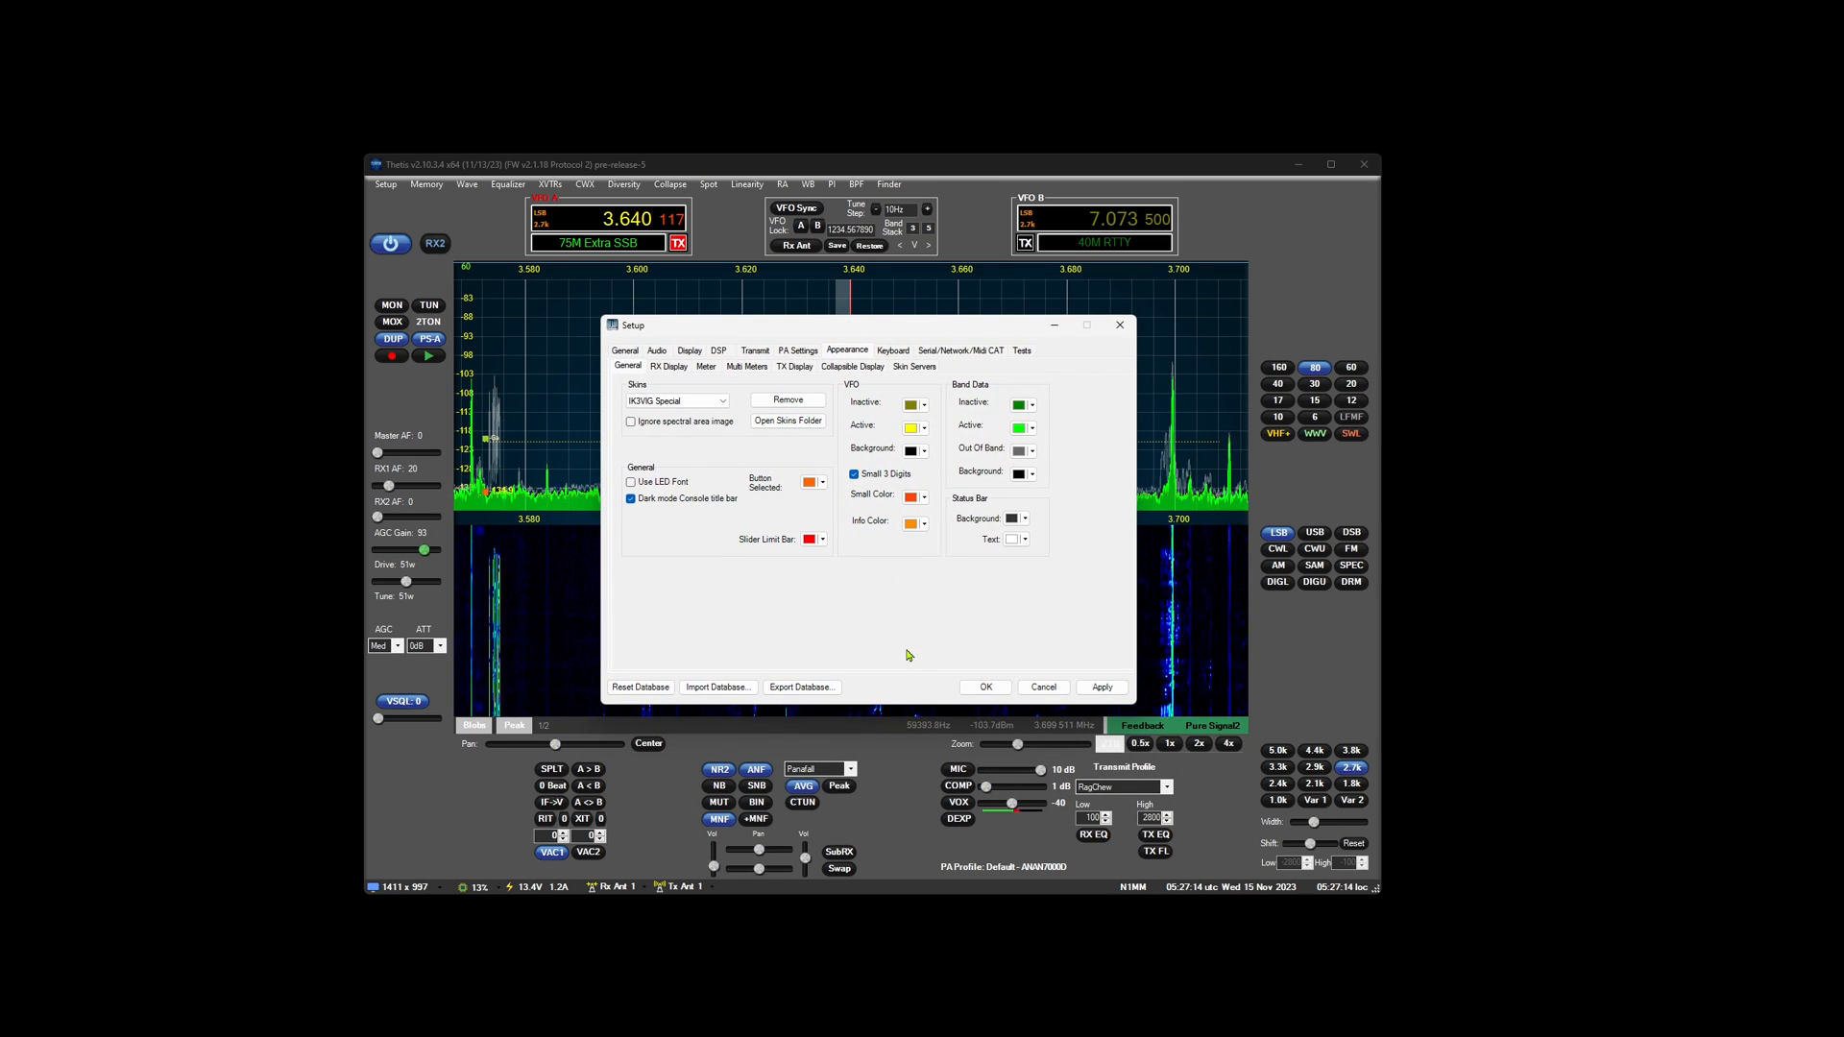
mouse_move(865, 600)
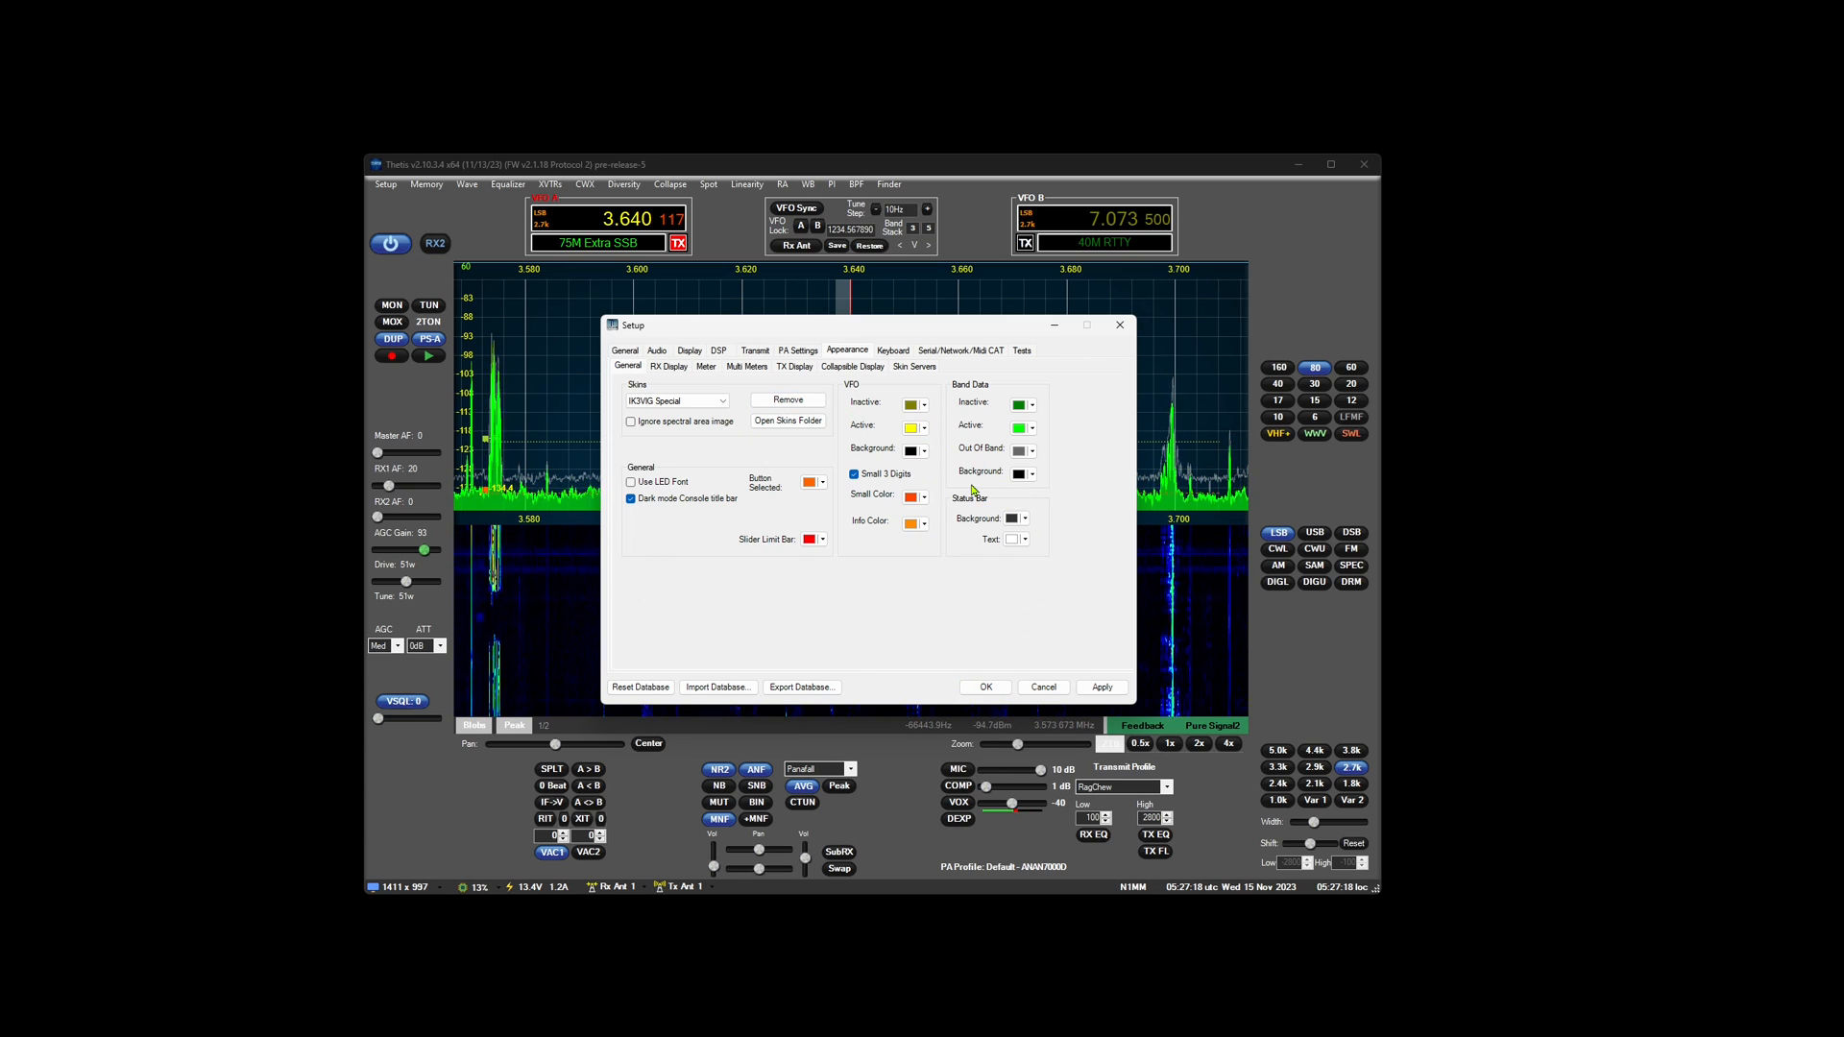
mouse_move(914, 336)
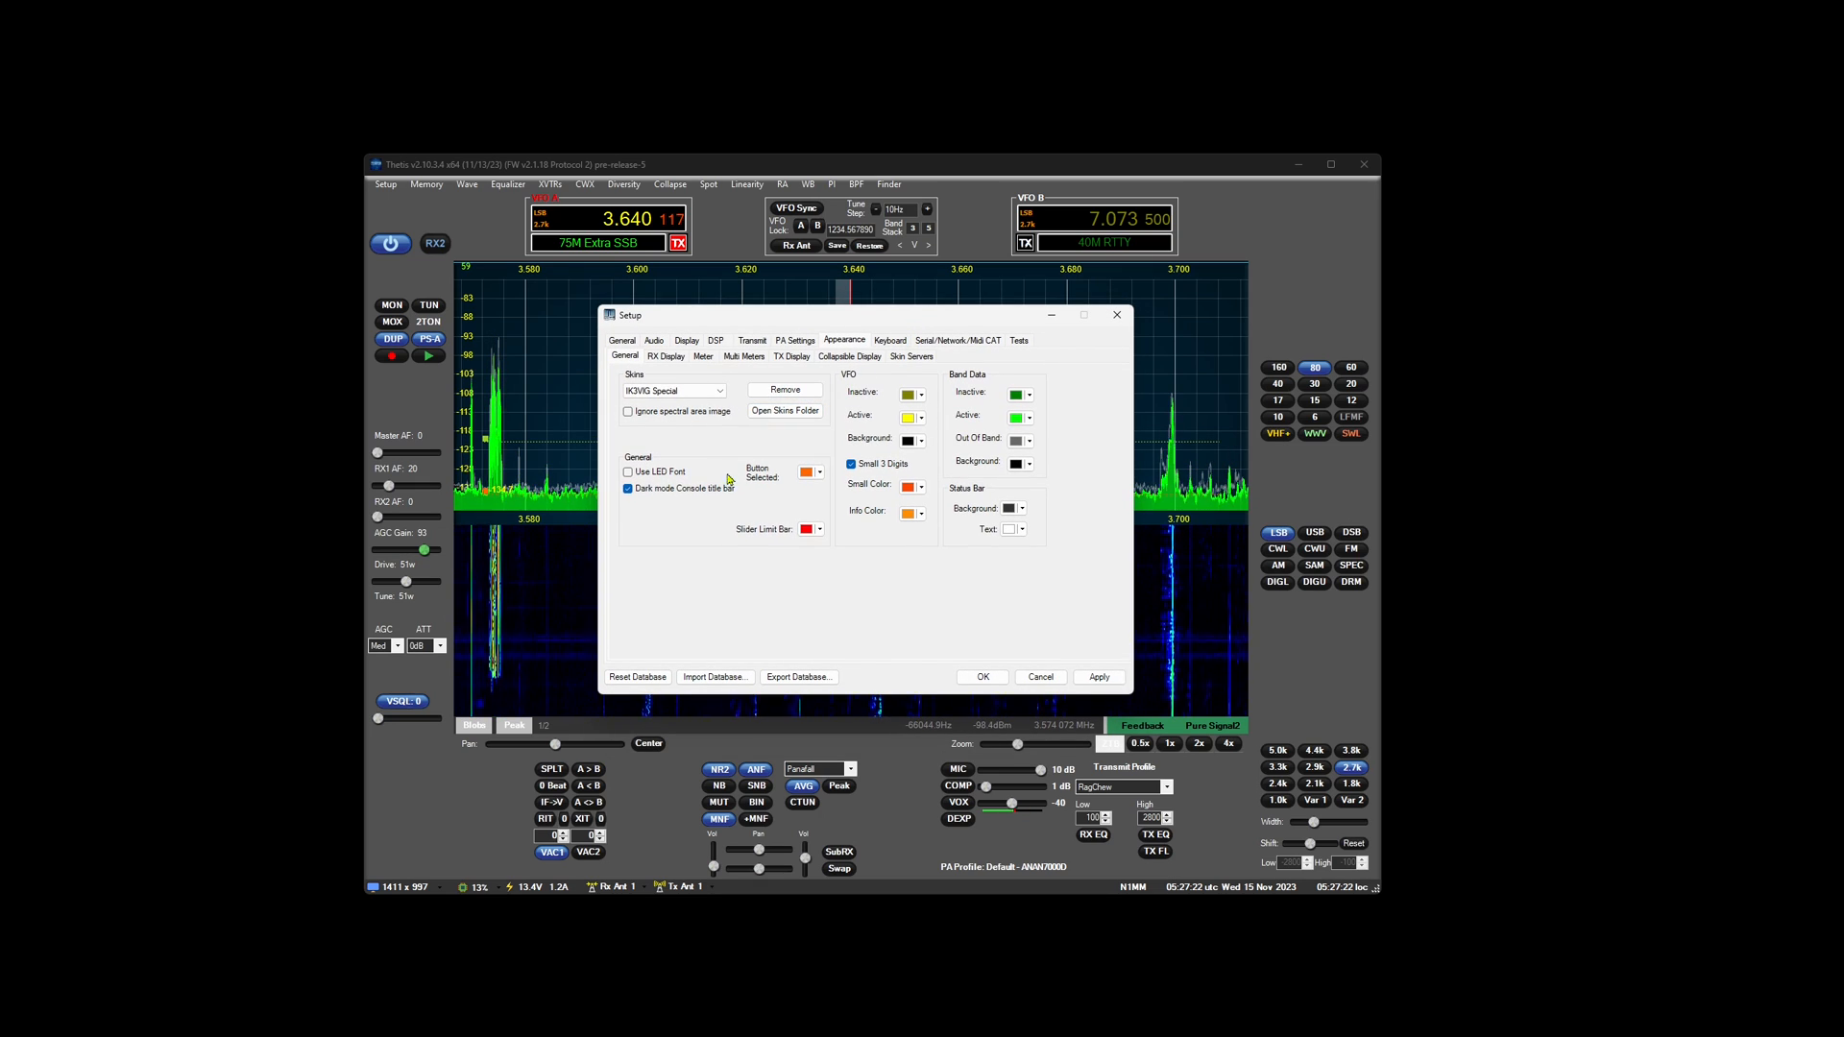
mouse_move(1114, 315)
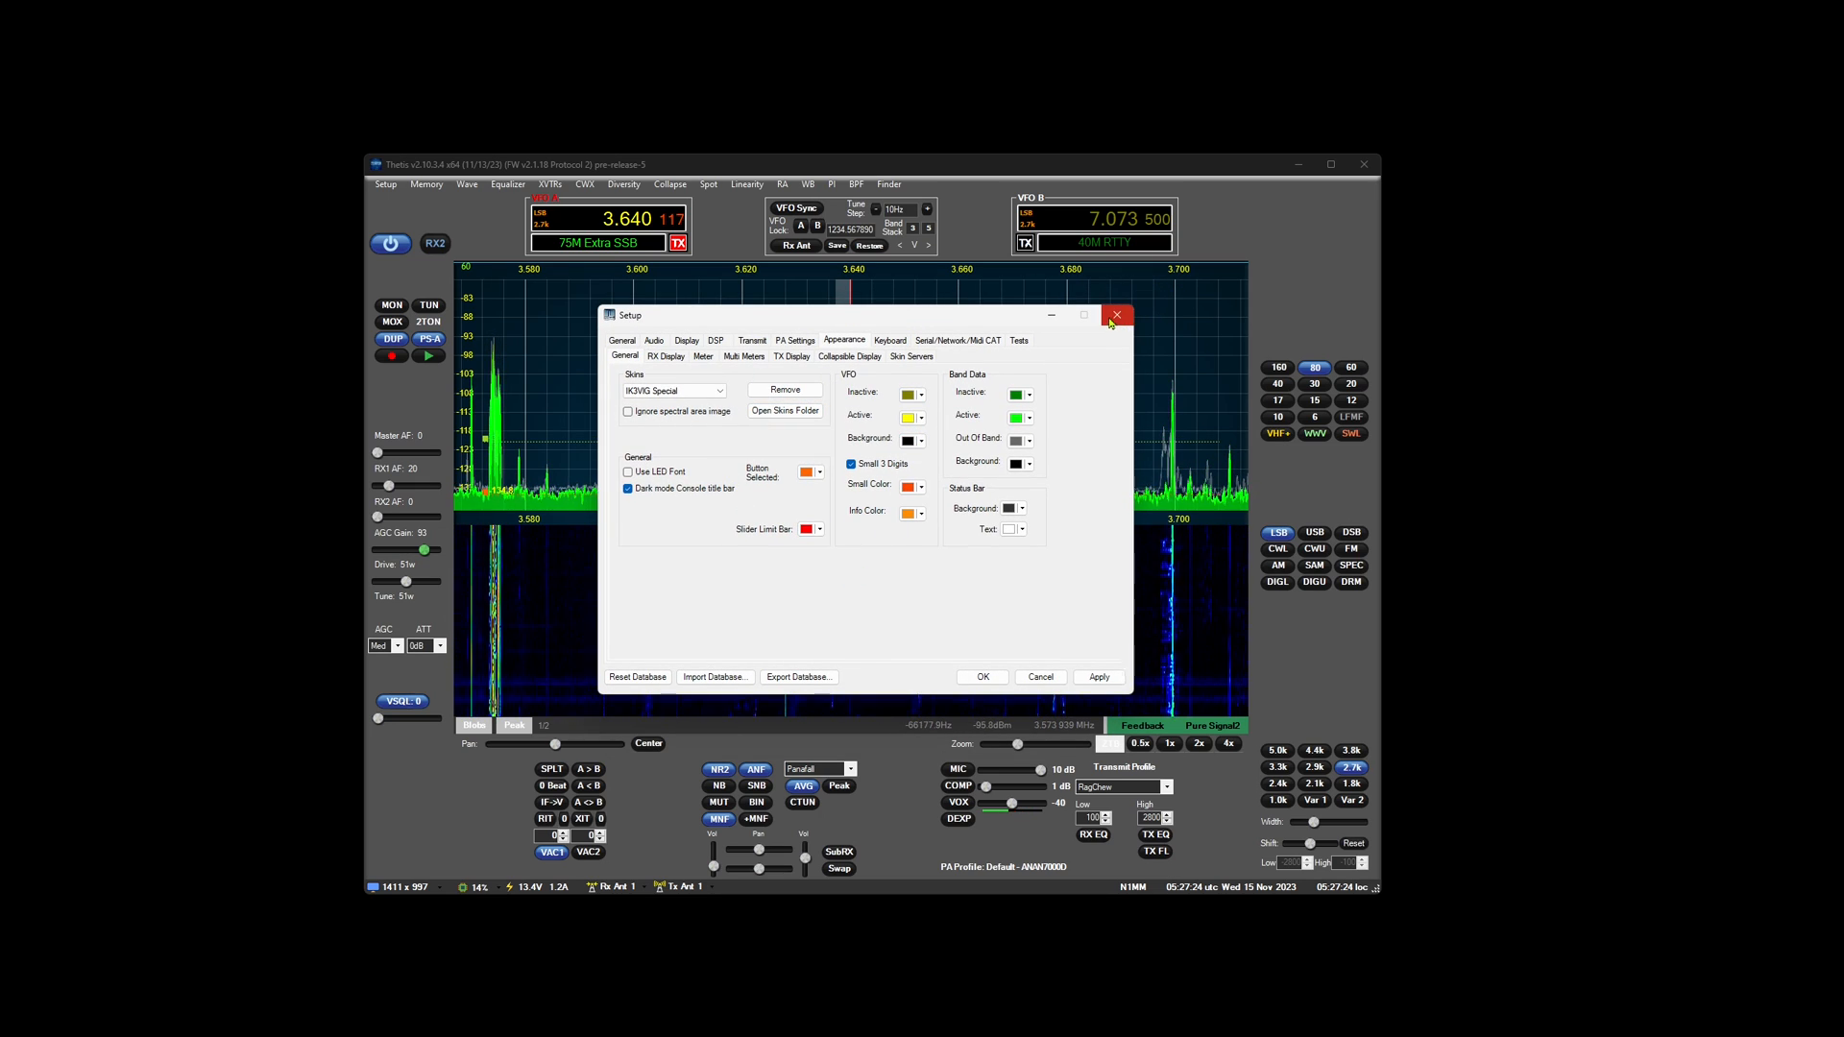
left_click(1114, 315)
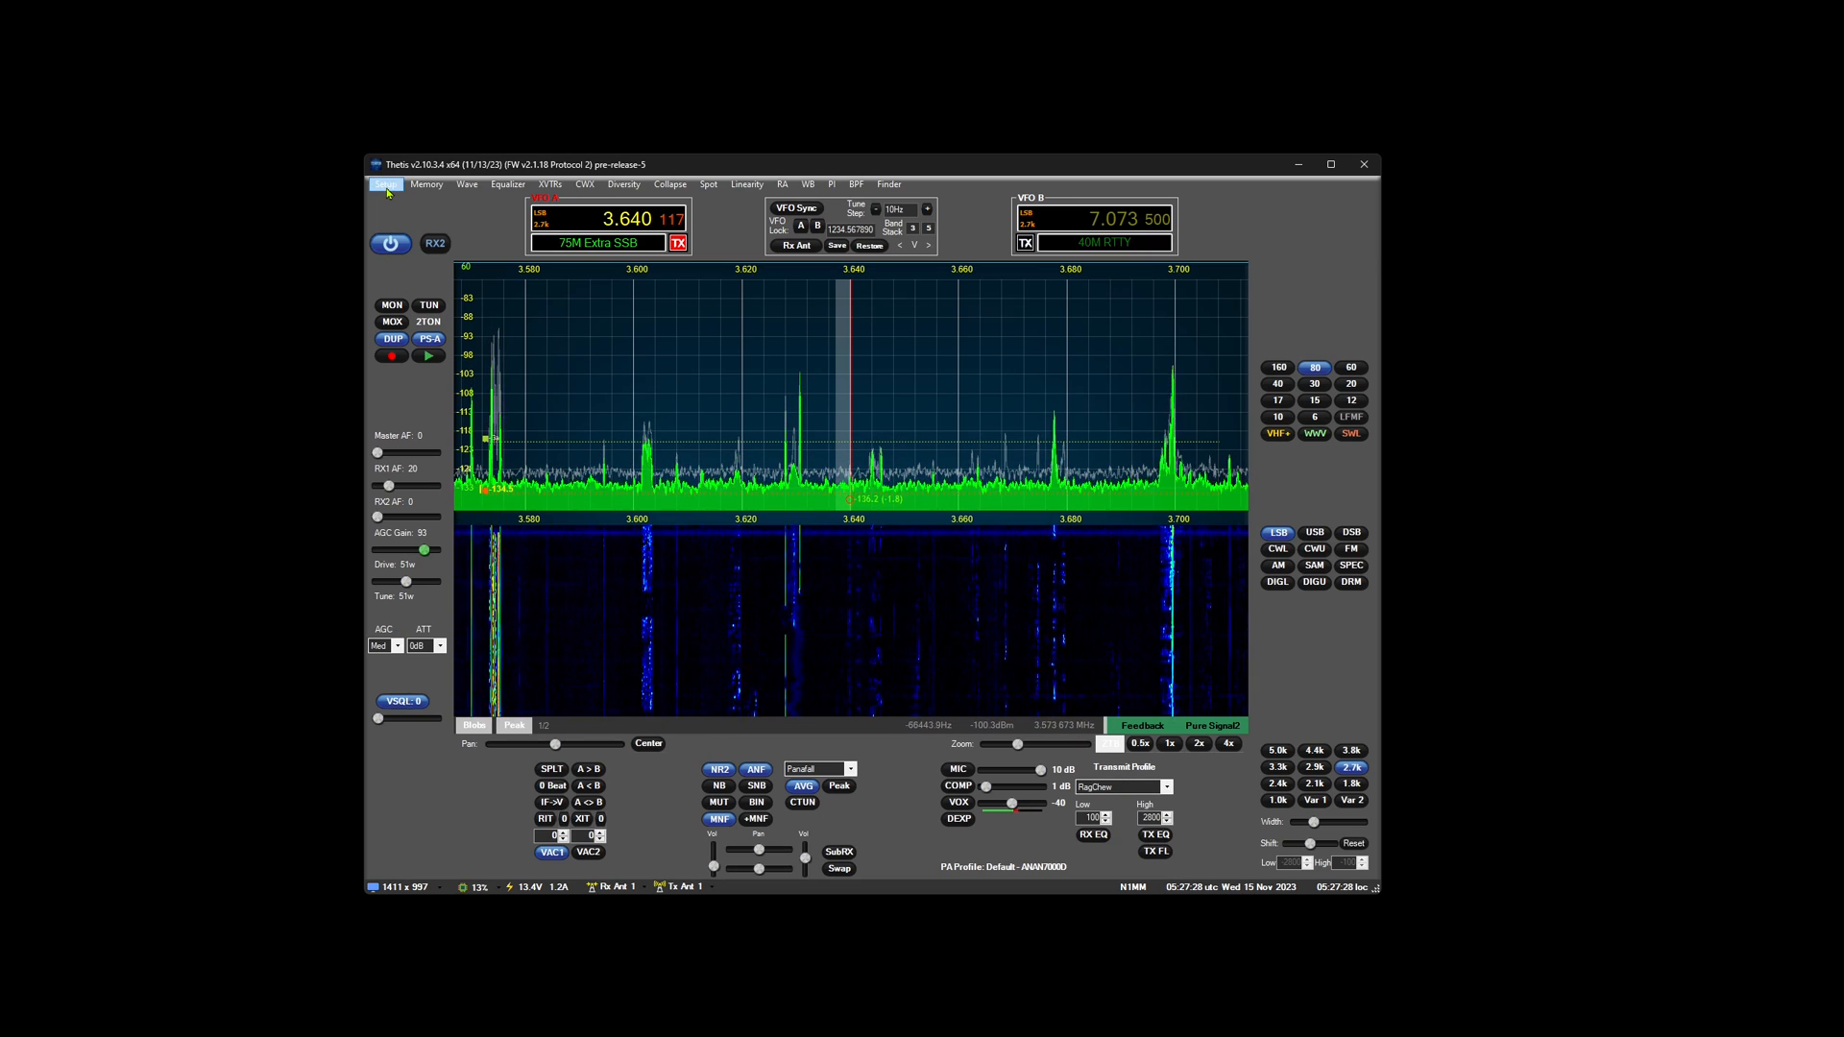
Refresh the default skins server list and select the IK3VIG Special console skin.
left_click(385, 184)
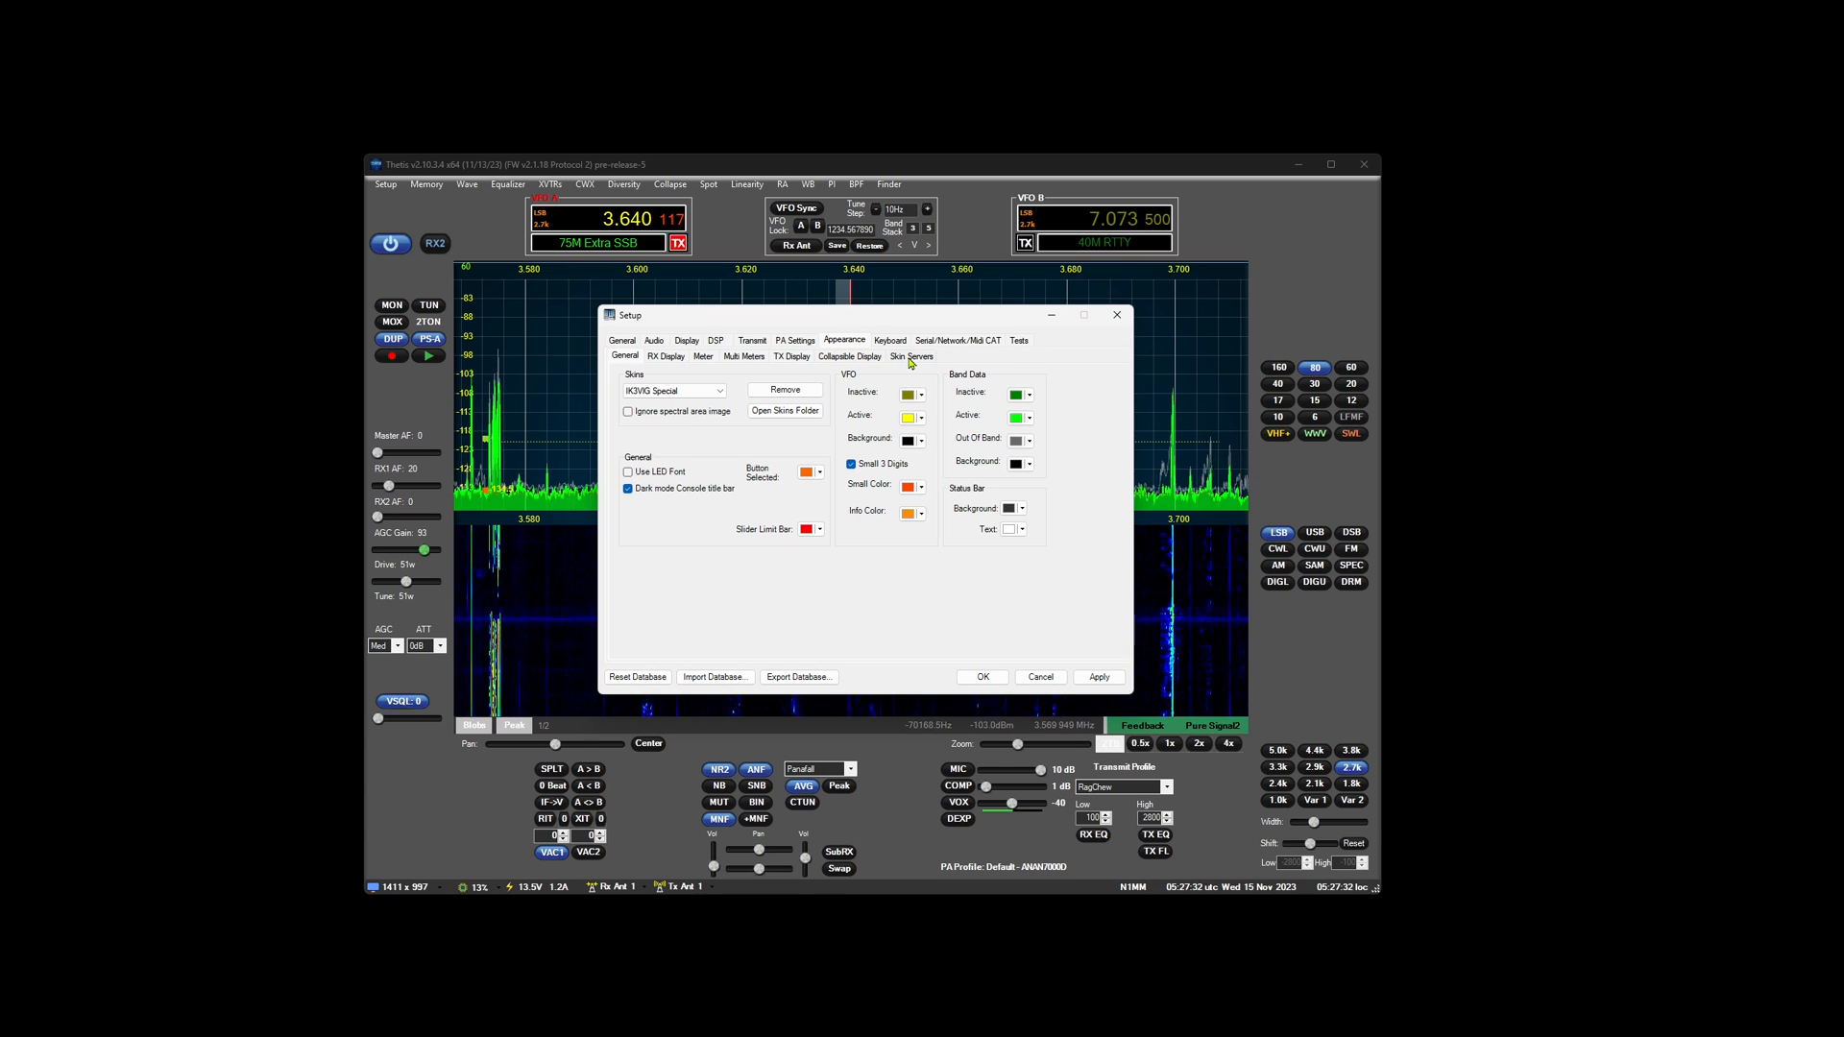
left_click(910, 358)
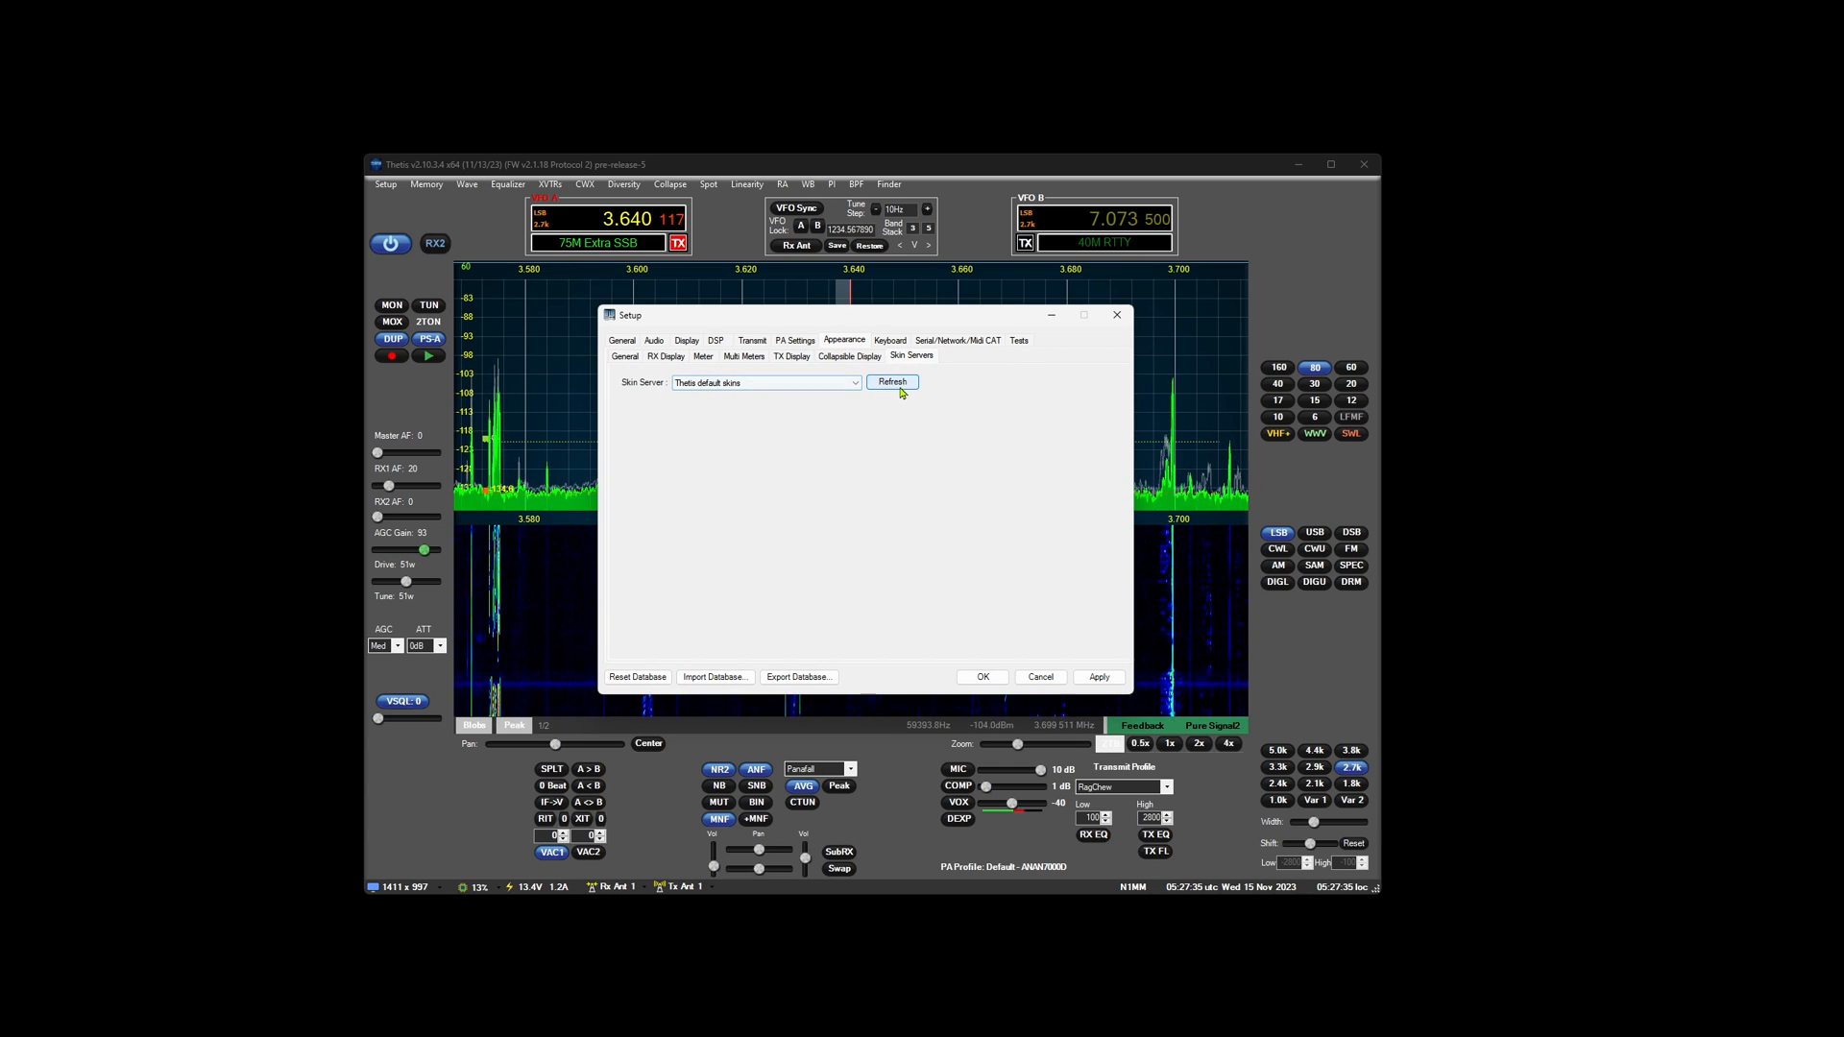
left_click(892, 381)
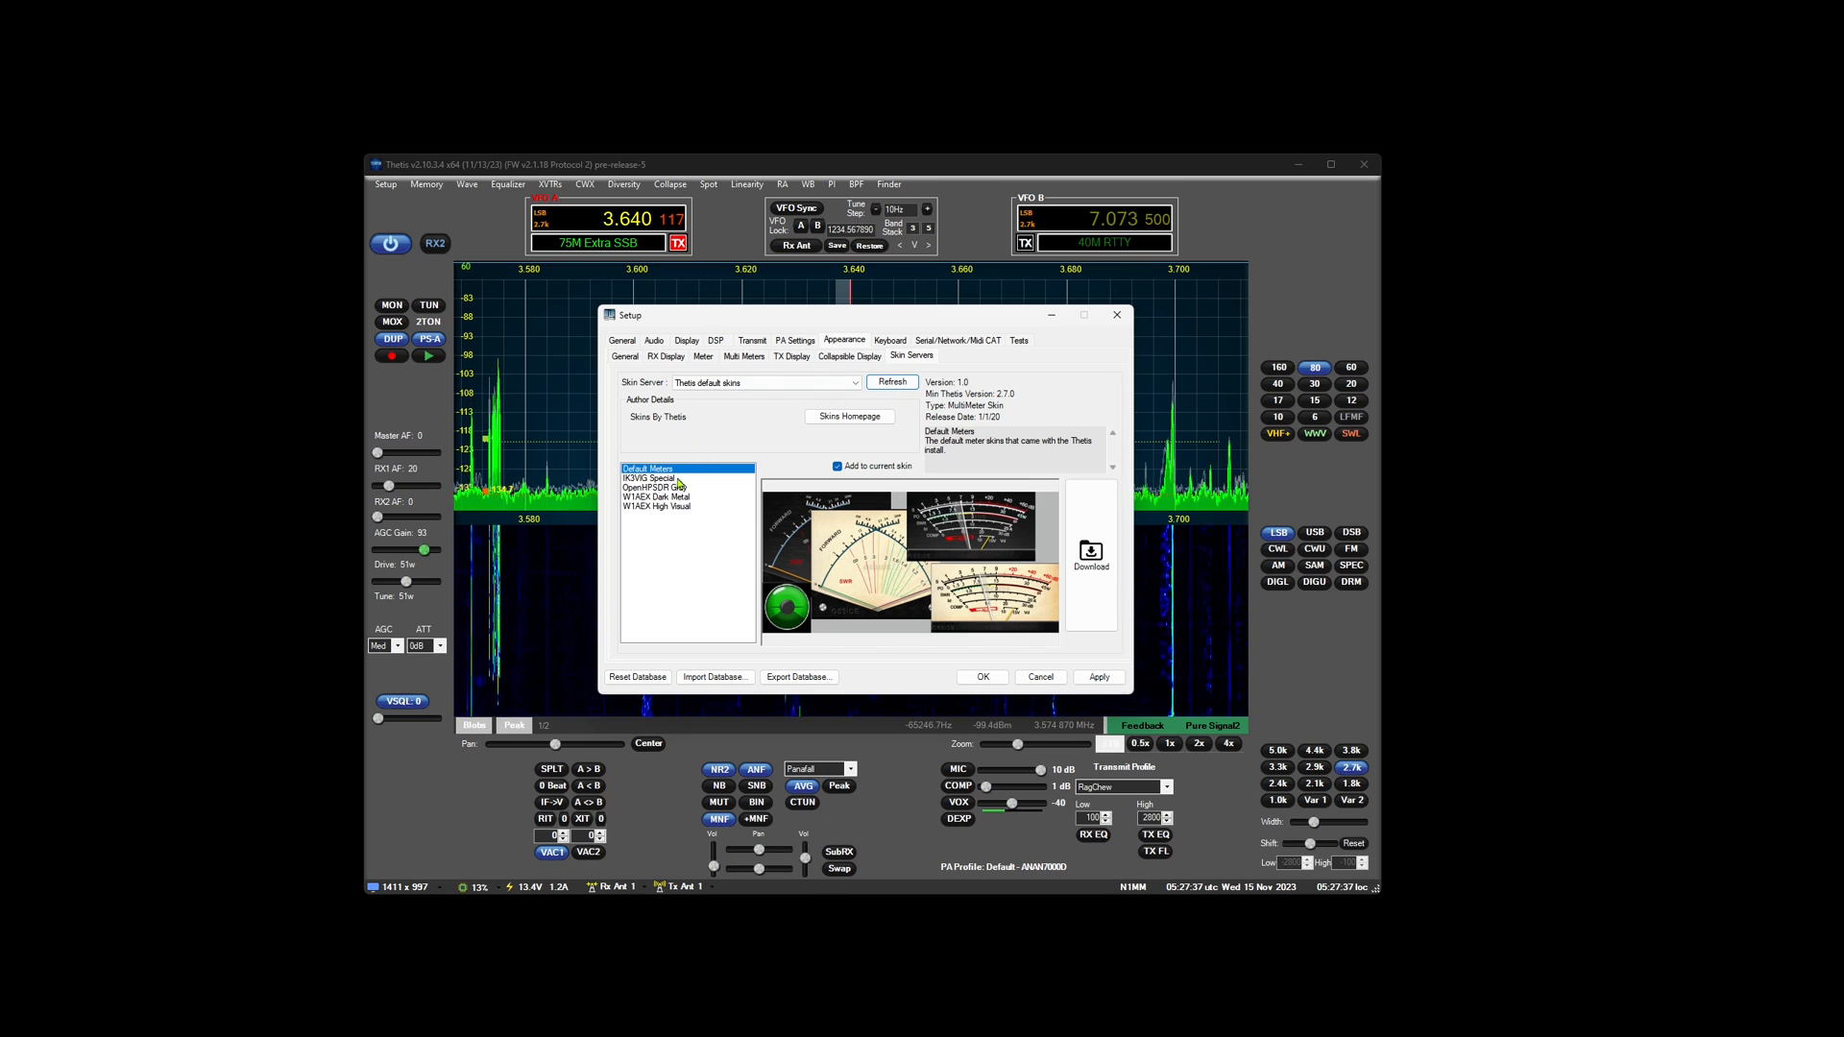
left_click(657, 478)
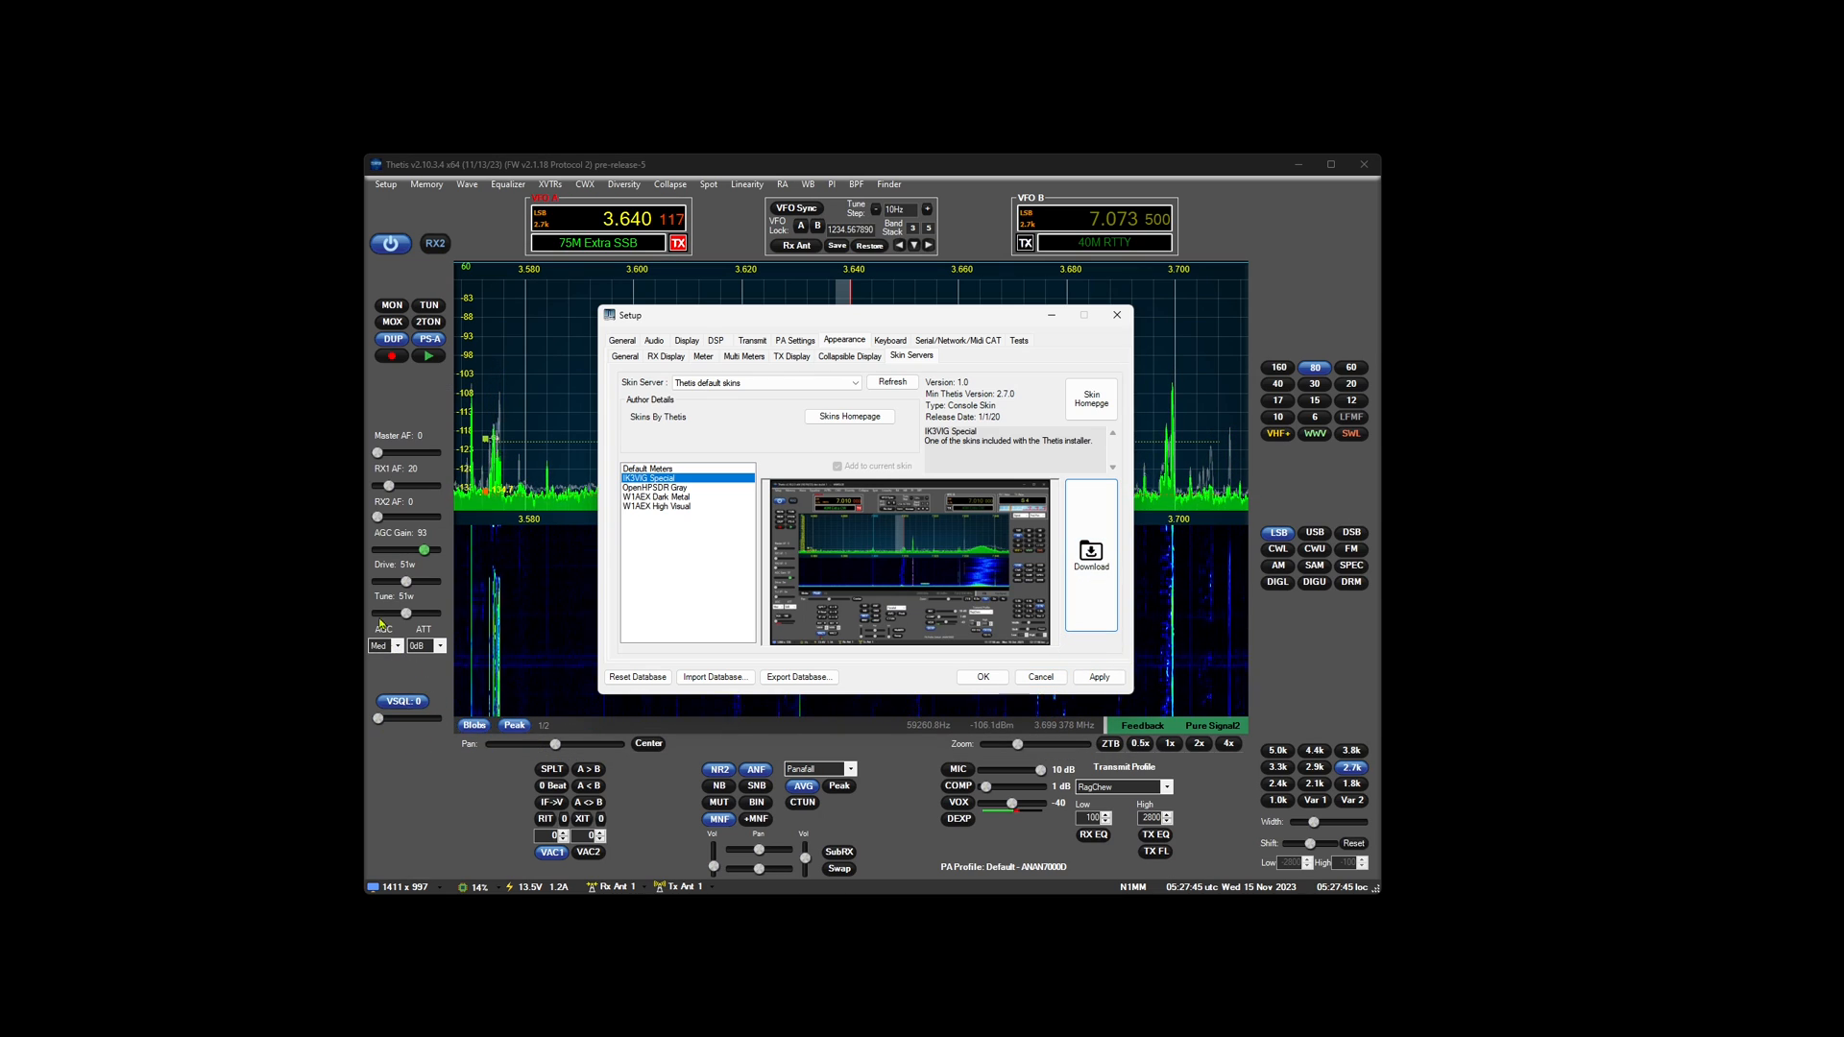
mouse_move(1235, 799)
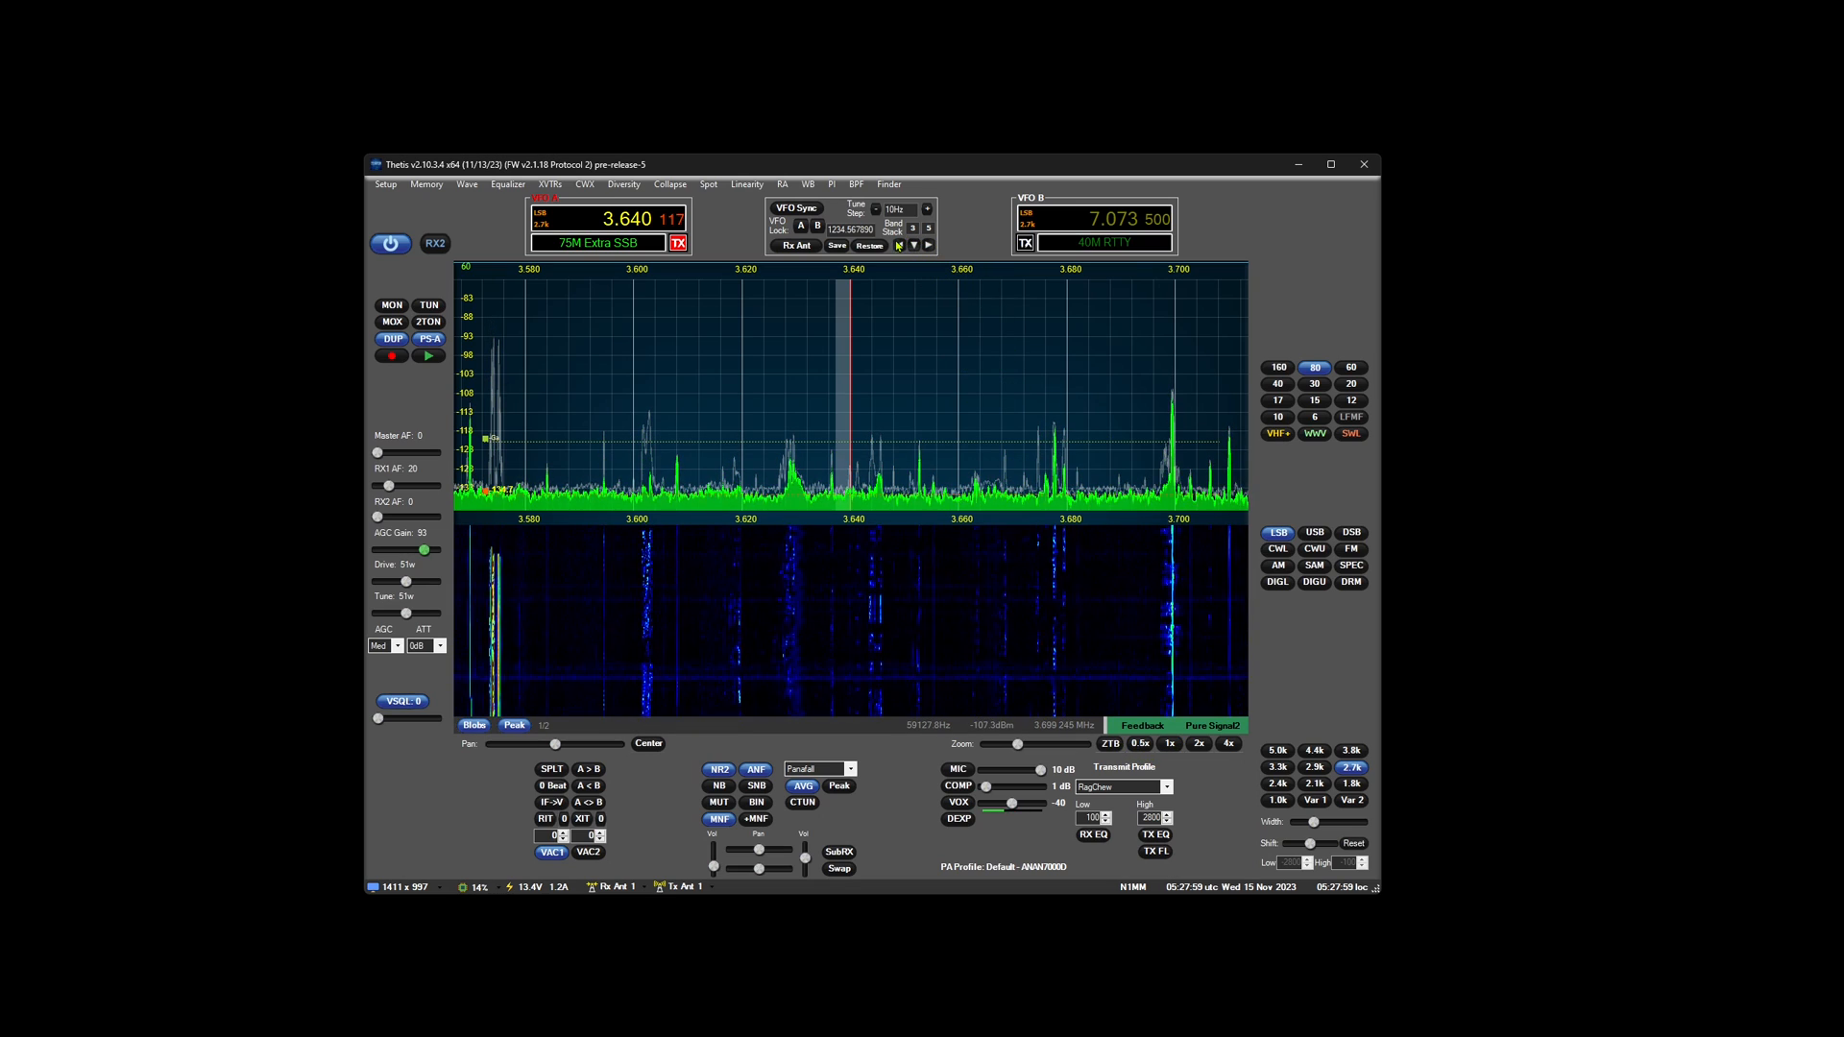
mouse_move(961, 355)
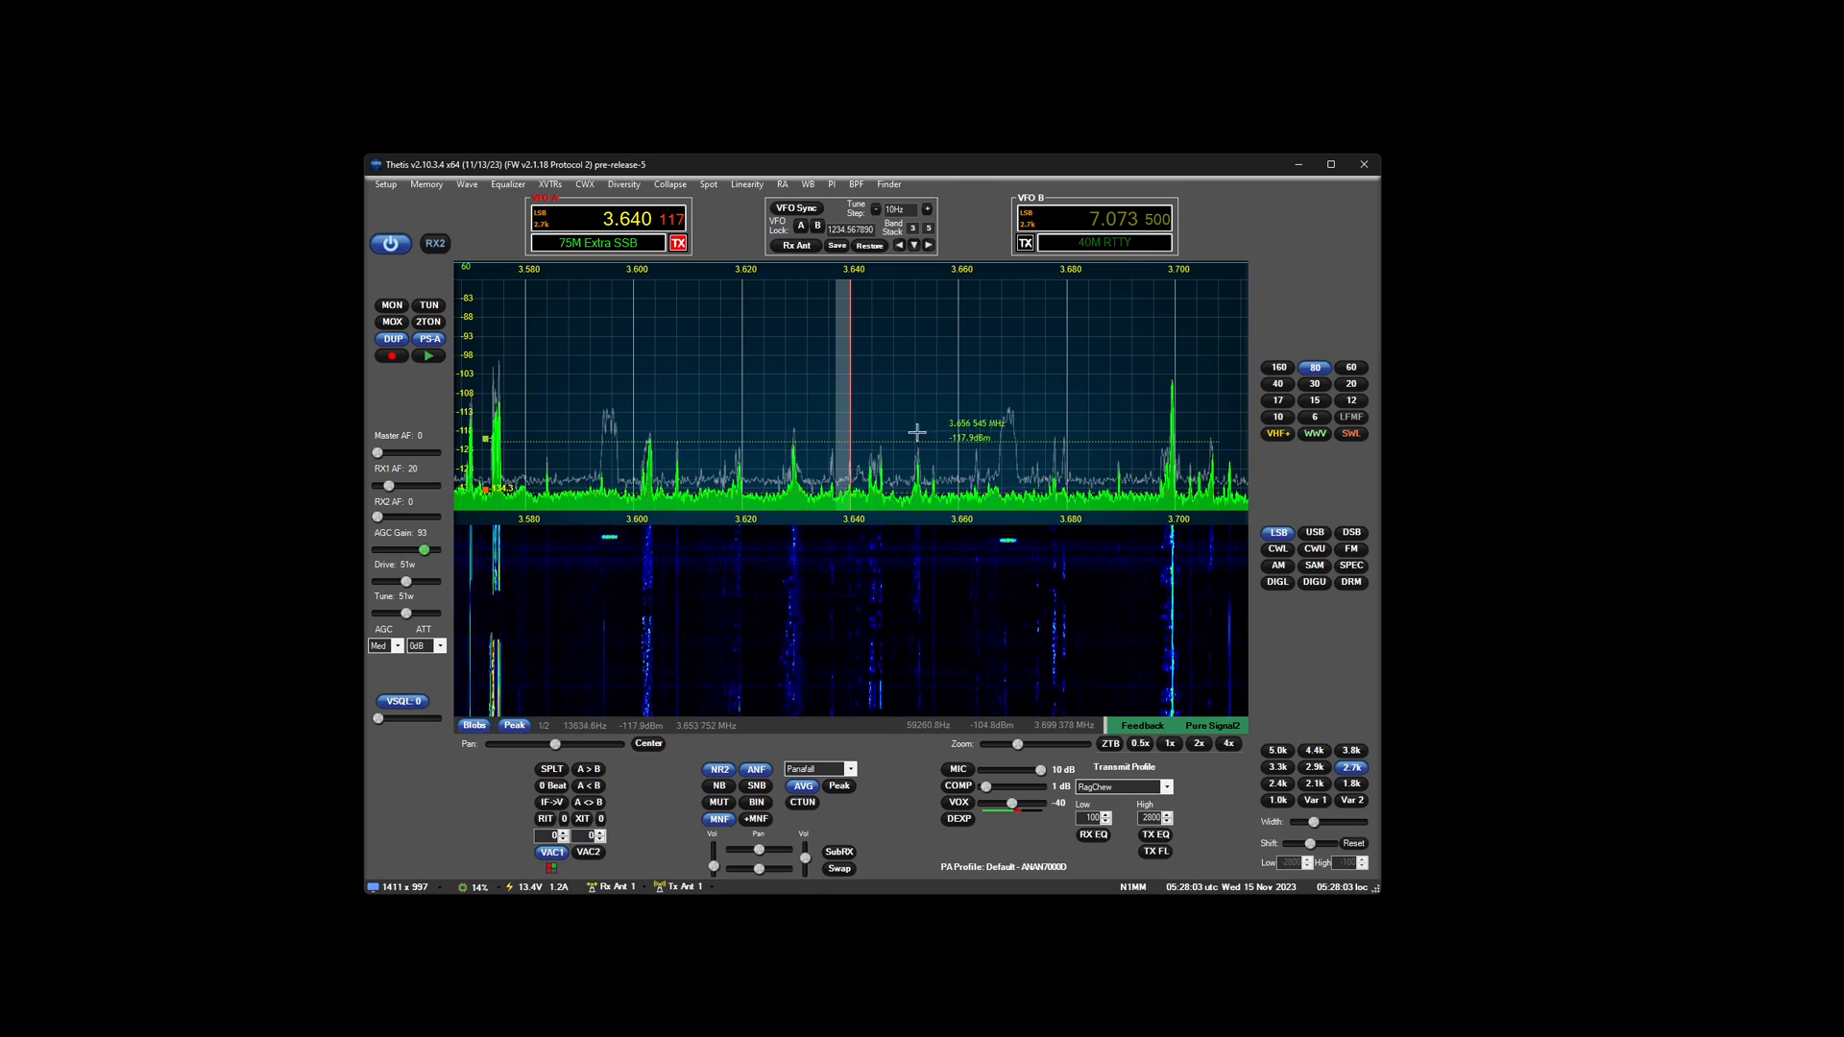
mouse_move(903, 459)
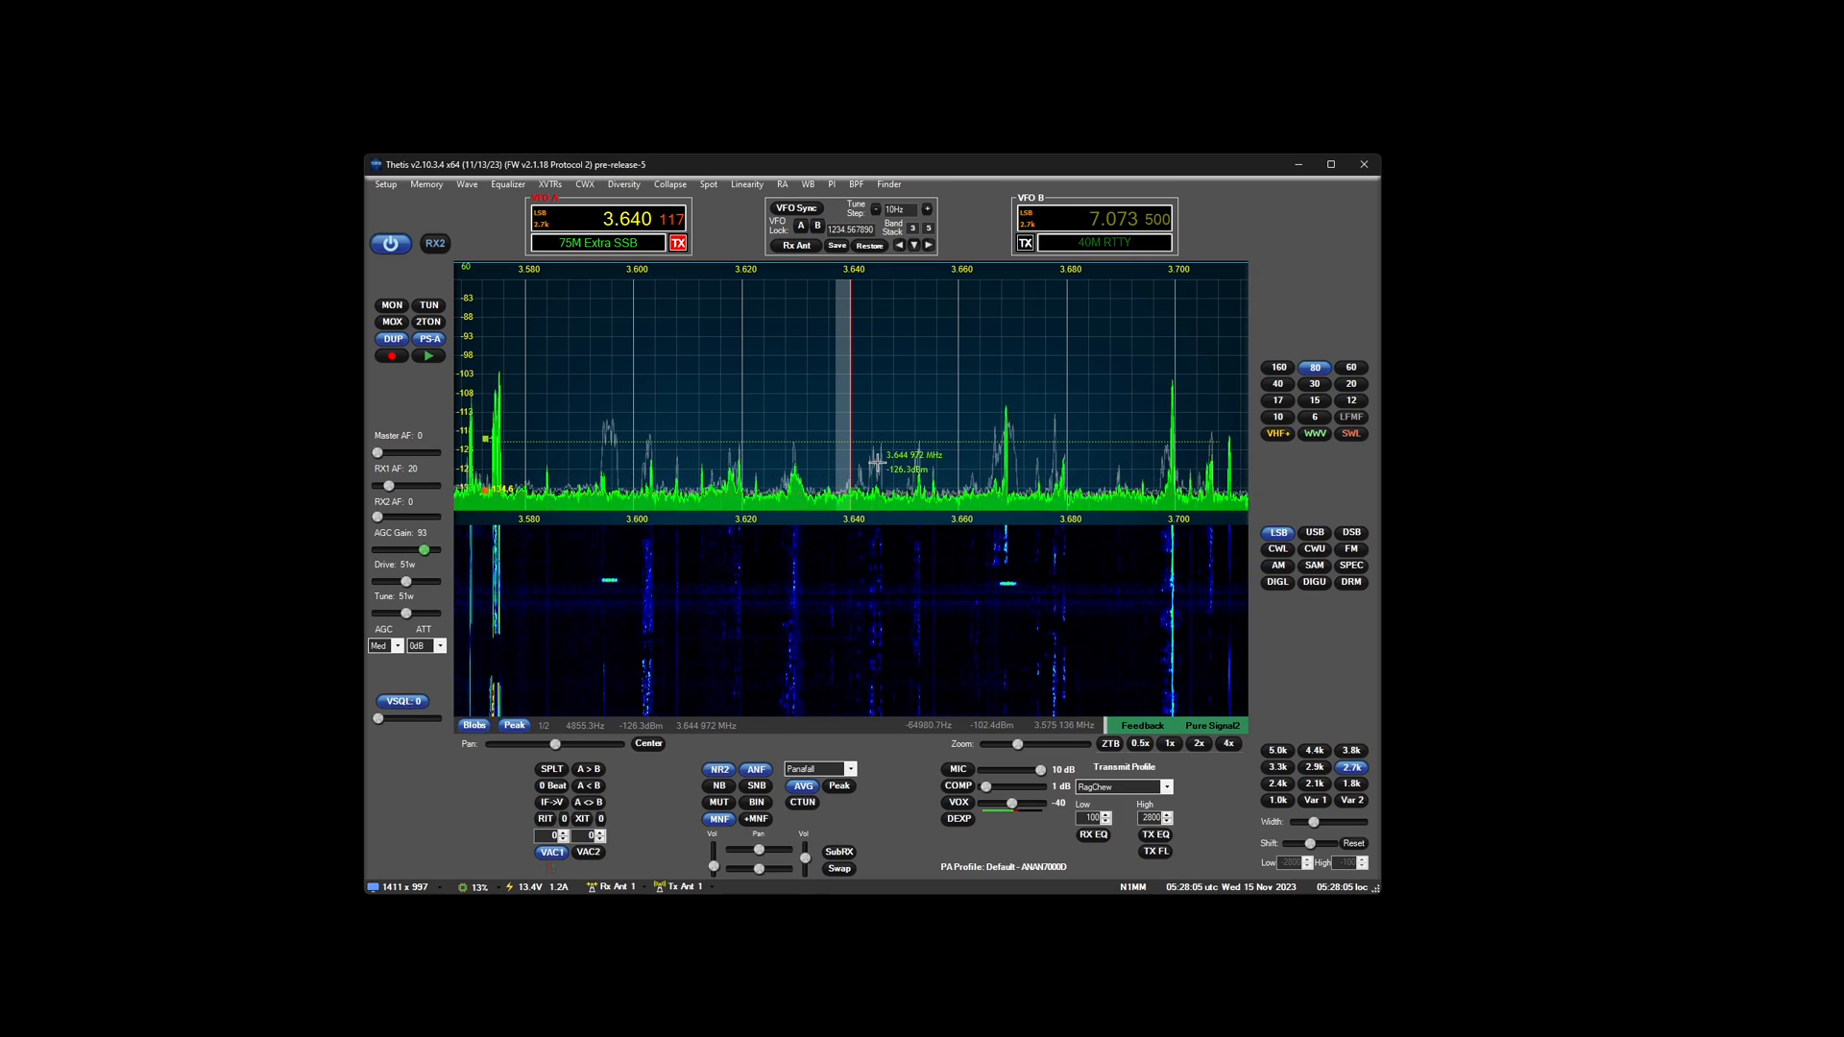